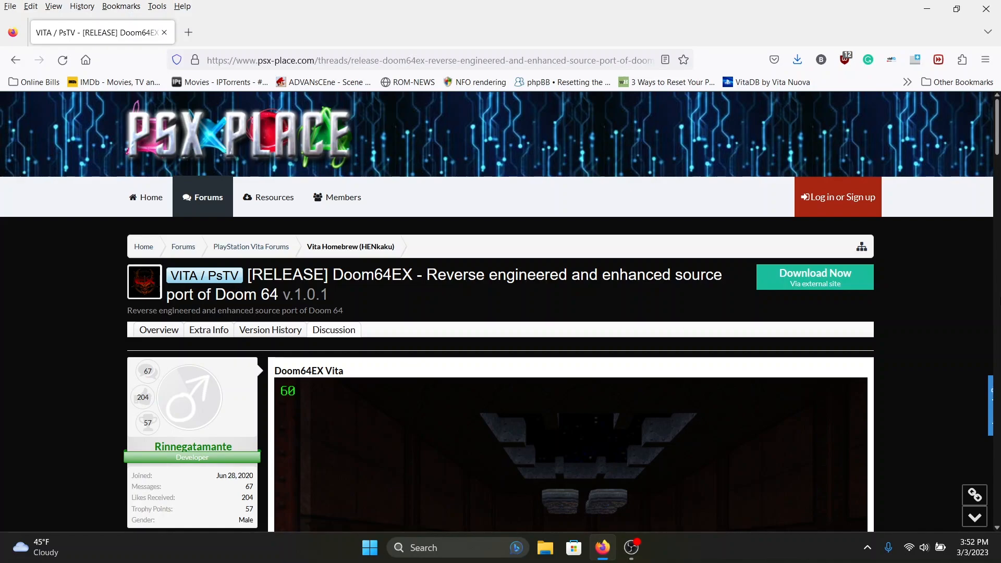
- Scroll the PSX Place Doom64EX thread down to the Initial Setup and N64 cartridge instructions
{"action": "scroll", "scroll_direction": "down", "scroll_amount": 3}
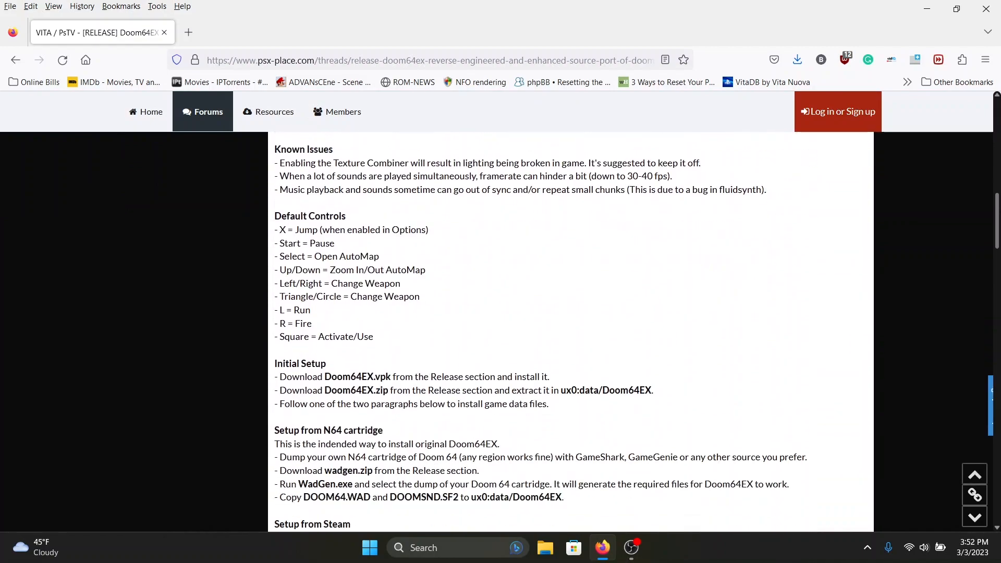
{"action": "scroll", "scroll_direction": "down", "scroll_amount": 3}
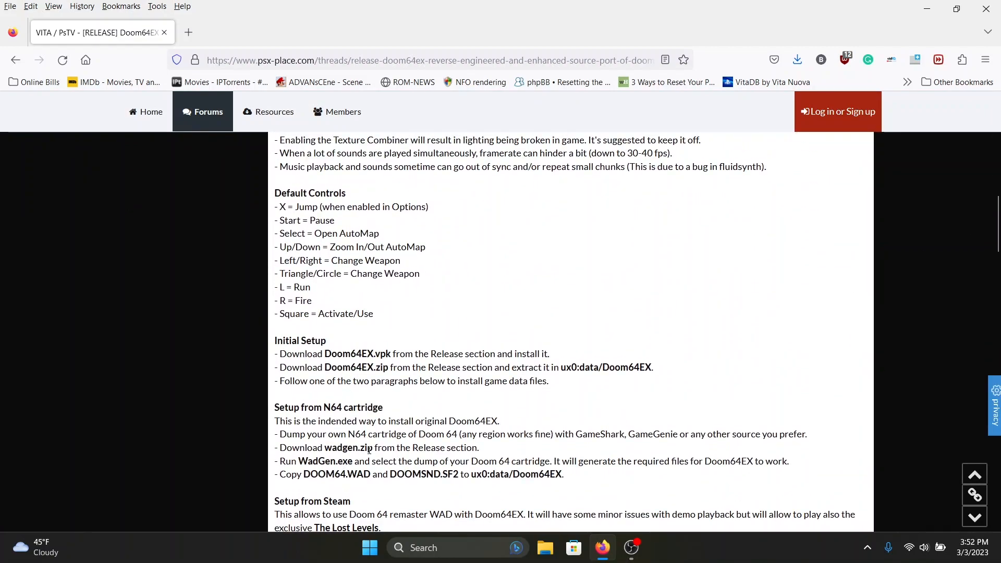
{"action": "scroll", "scroll_direction": "down", "scroll_amount": 3}
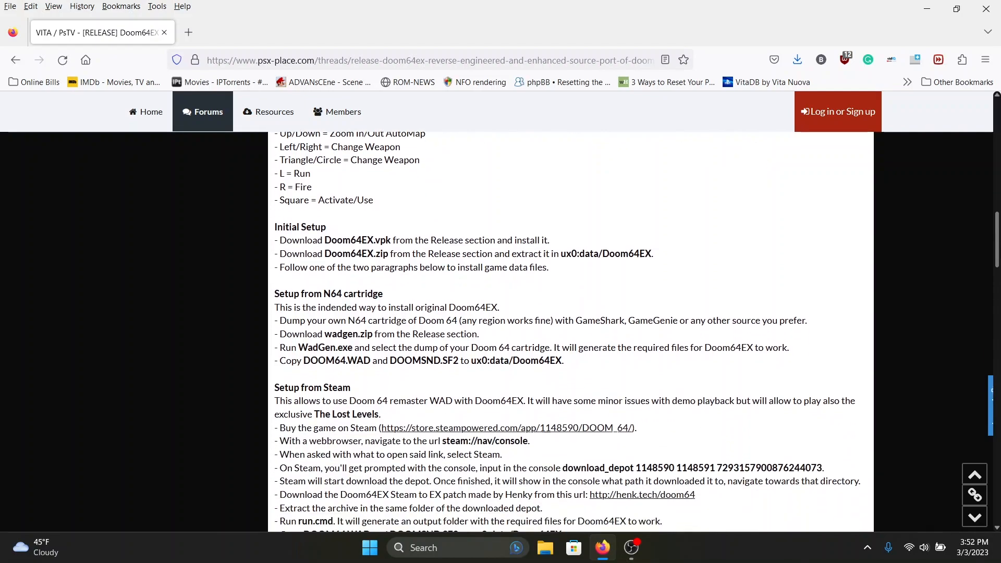
{"action": "scroll", "scroll_direction": "down", "scroll_amount": 3}
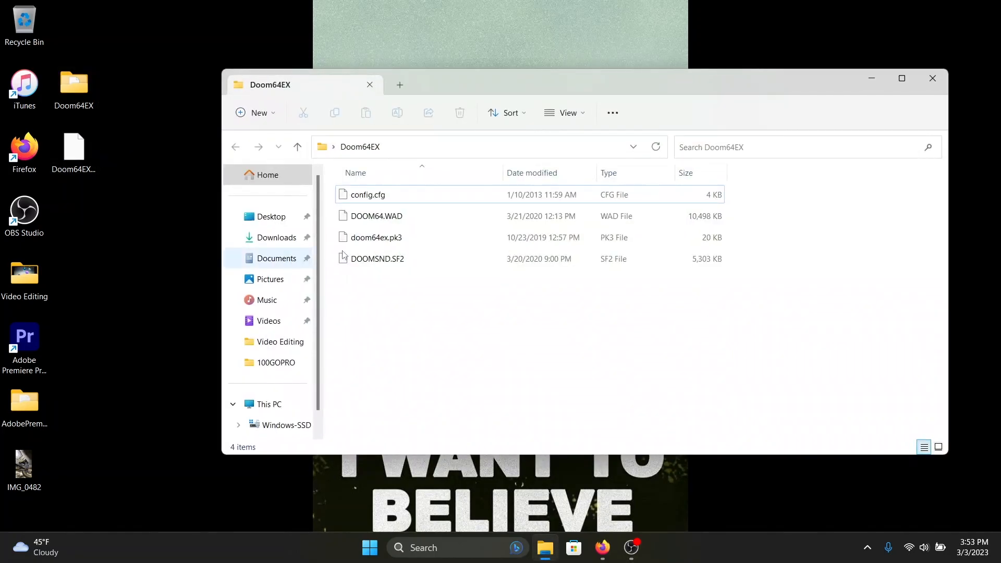
- Close the folder window and zip the desktop Doom64EX folder together with Doom64EX.vpk
{"action": "left_click", "coordinate": [368, 195]}
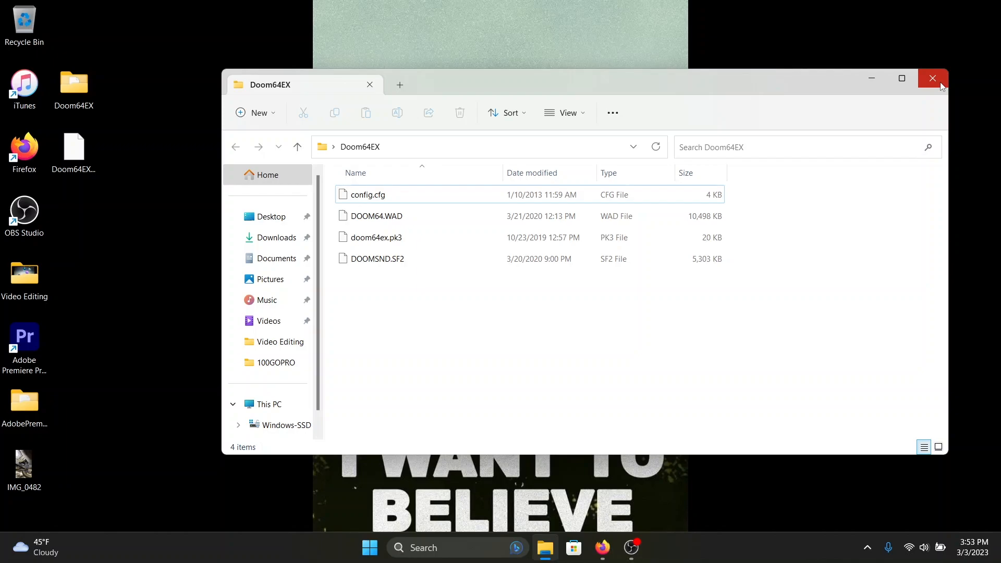
{"action": "left_click", "coordinate": [933, 78]}
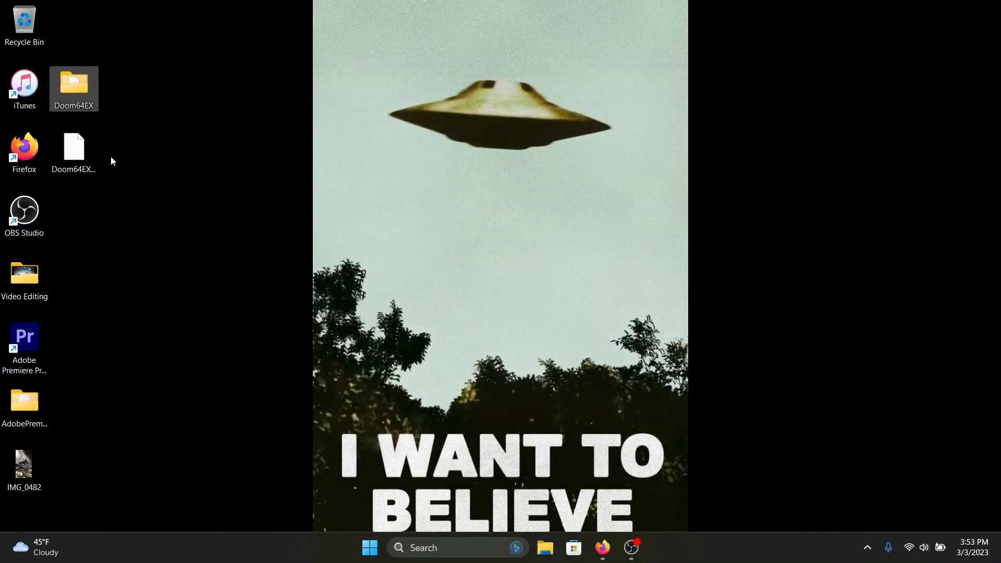
{"action": "left_click", "coordinate": [74, 150]}
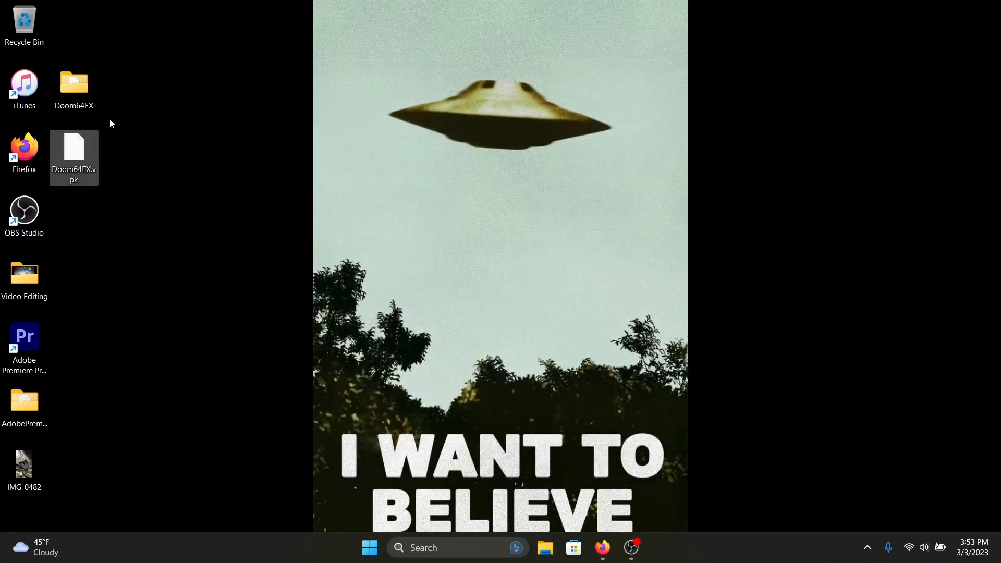
{"action": "left_click", "coordinate": [73, 86]}
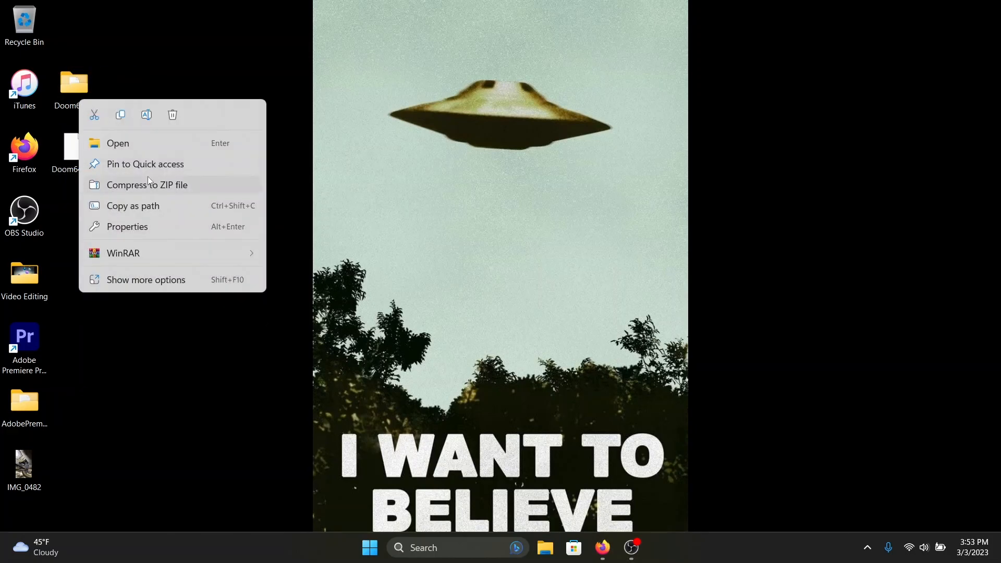
{"action": "left_click", "coordinate": [284, 210]}
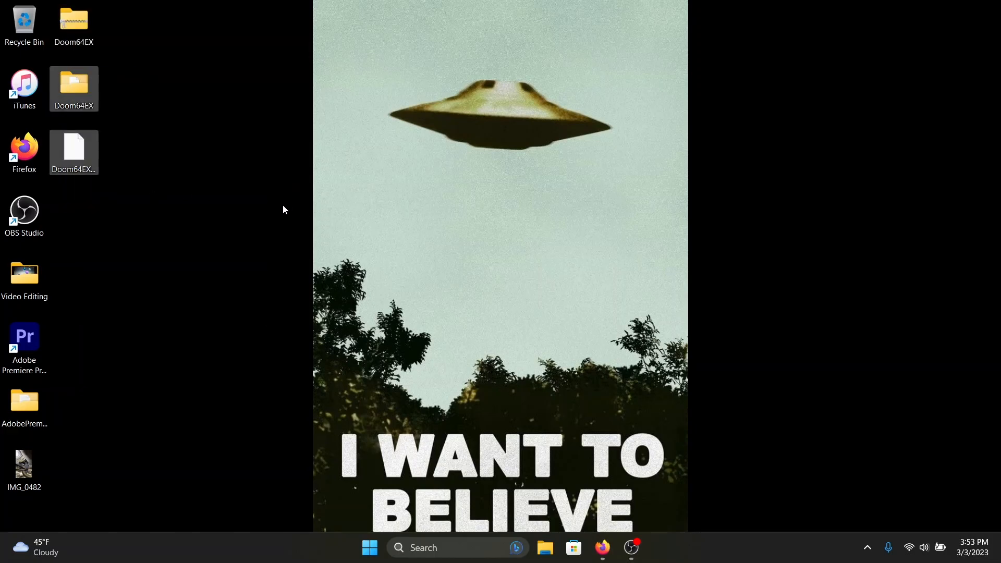
- Open the new Doom64EX zip to view its contents
{"action": "left_click", "coordinate": [73, 26]}
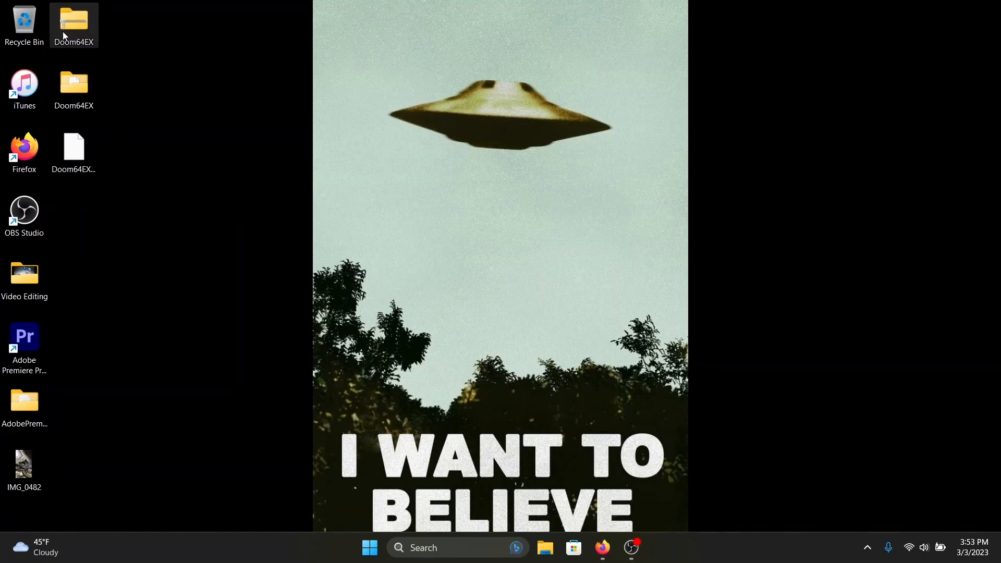
{"action": "double_click", "coordinate": [73, 20]}
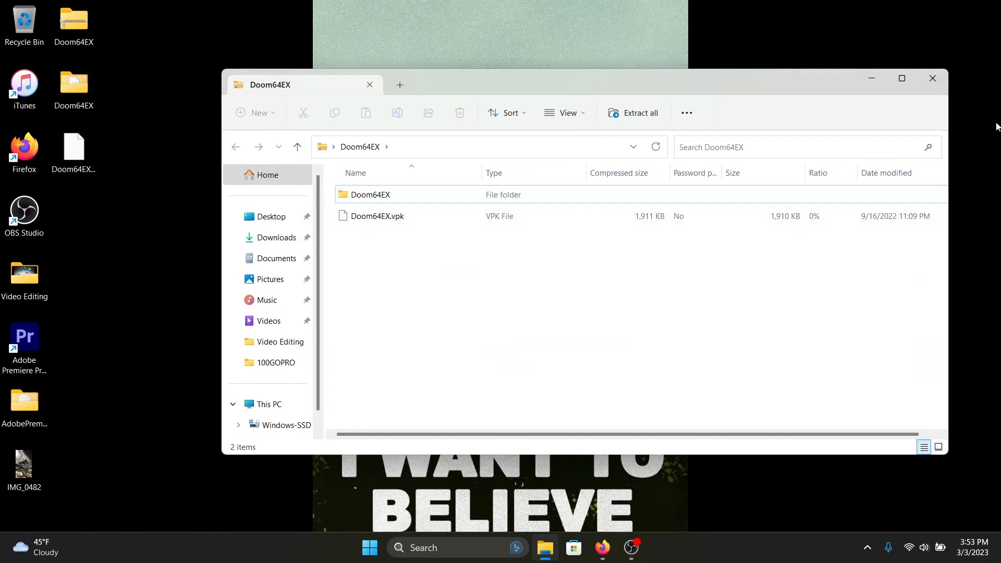
{"action": "left_click", "coordinate": [932, 78]}
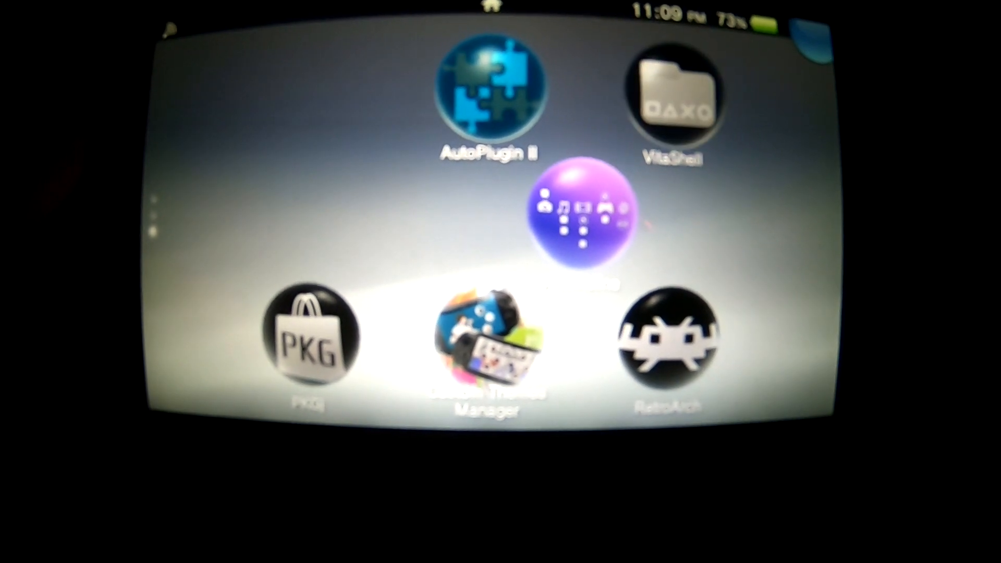
{"action": "left_click", "coordinate": [670, 99]}
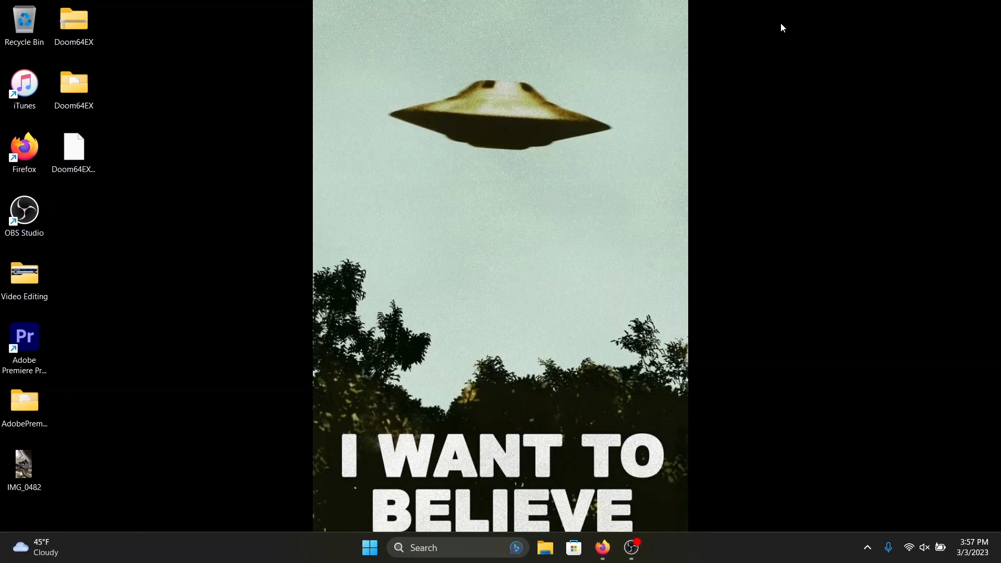
{"action": "mouse_move", "coordinate": [375, 329]}
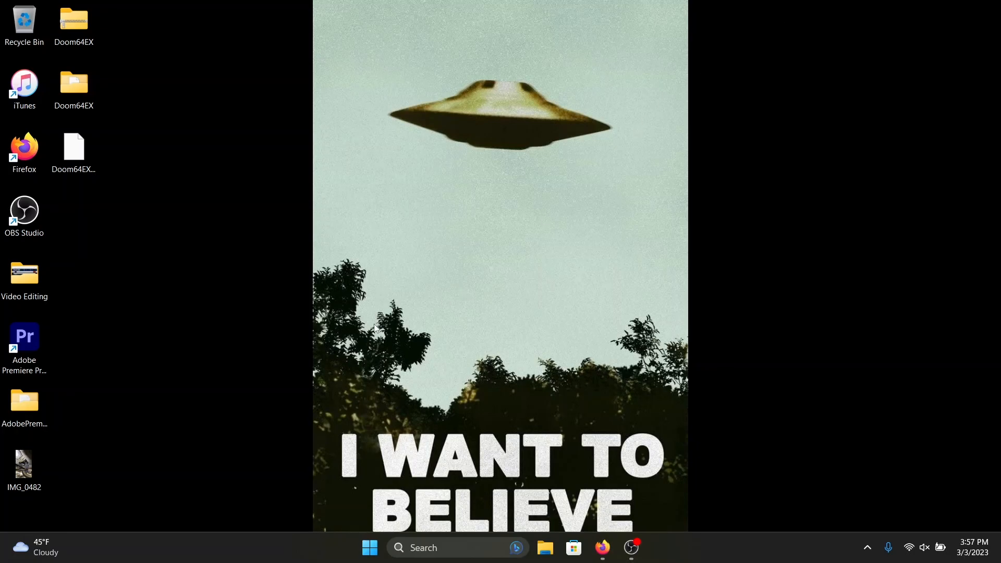
- Launch File Explorer from the taskbar, showing Home with recent Doom64EX items
{"action": "left_click", "coordinate": [544, 547]}
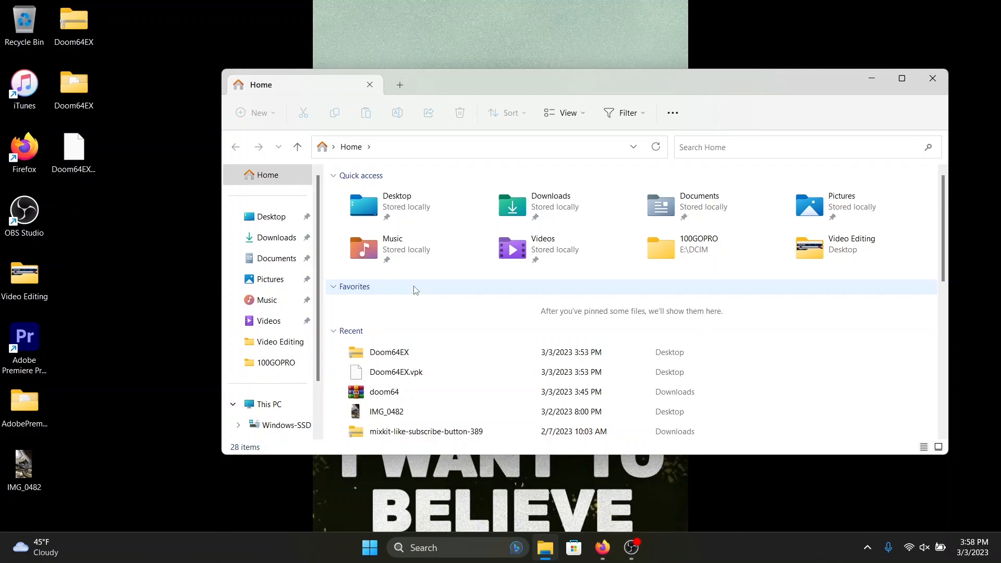
{"action": "mouse_move", "coordinate": [462, 328]}
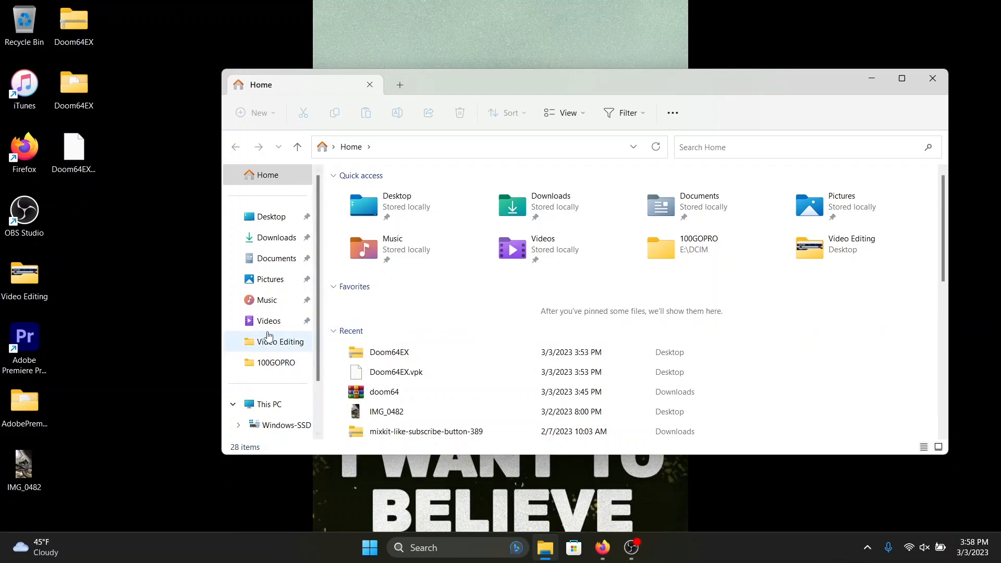
- Drag the desktop Doom64EX folder into D:\data, then return to the drive root
{"action": "left_click", "coordinate": [384, 392]}
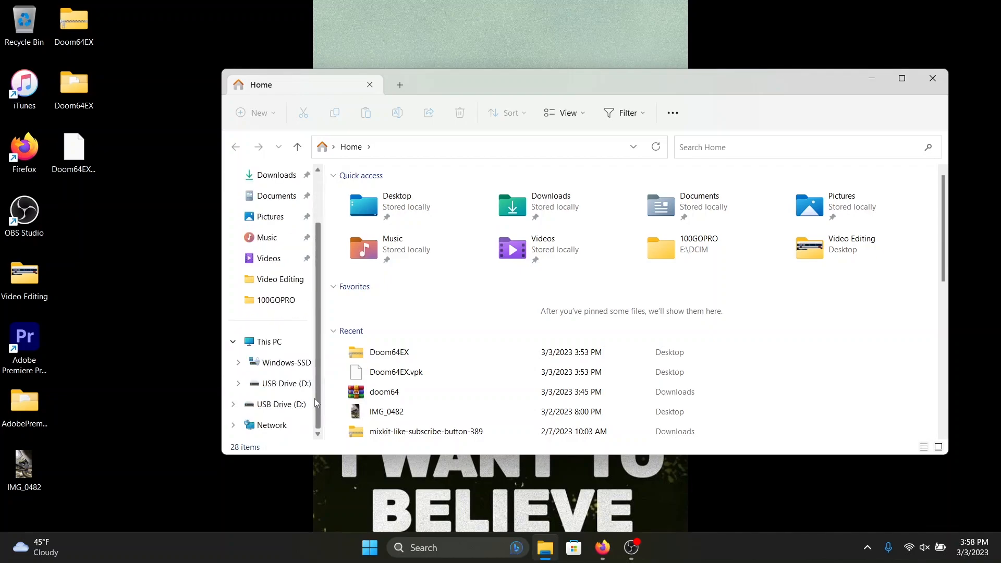
{"action": "left_click", "coordinate": [282, 383]}
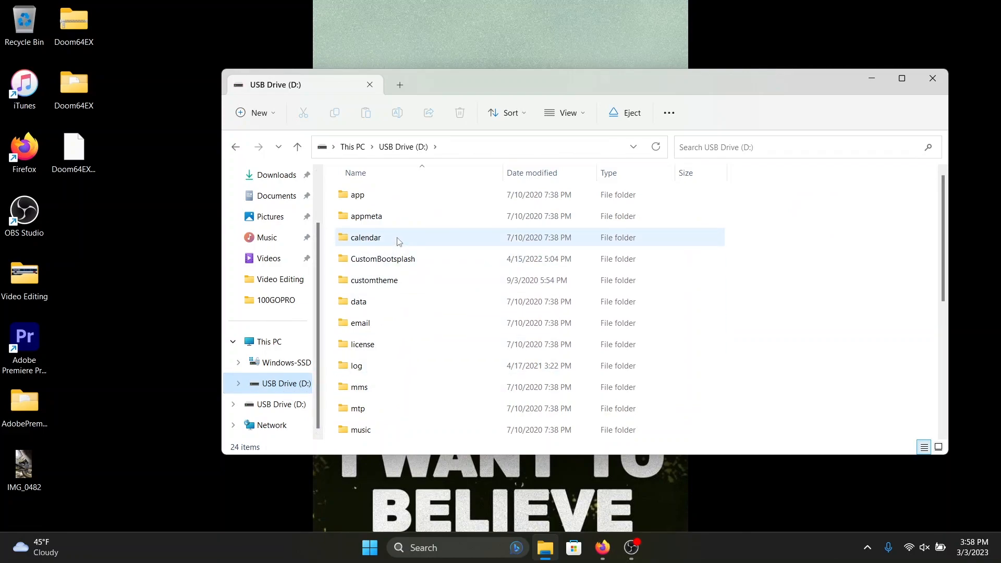
{"action": "double_click", "coordinate": [365, 237]}
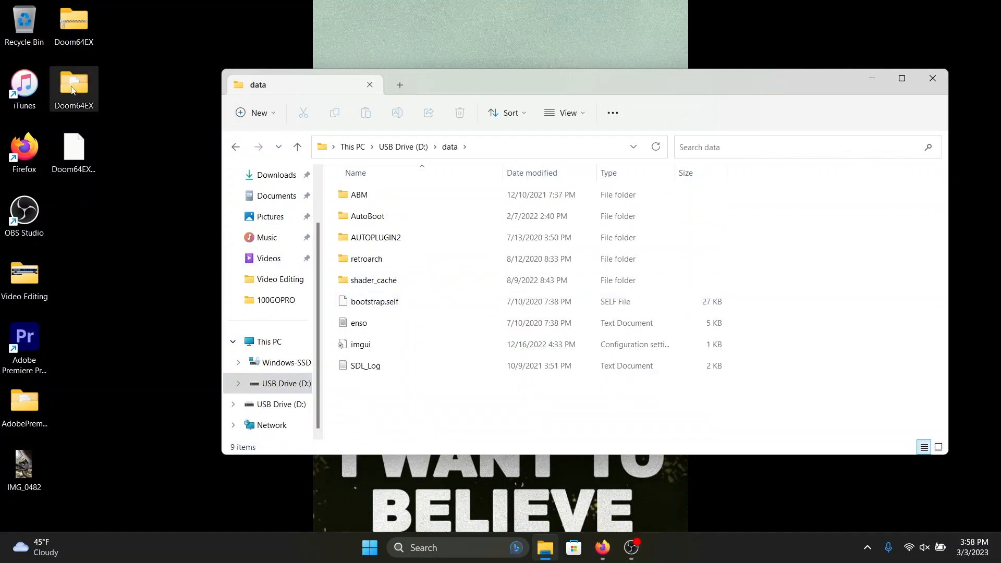
{"action": "left_click_drag", "start_coordinate": [73, 88], "coordinate": [385, 399]}
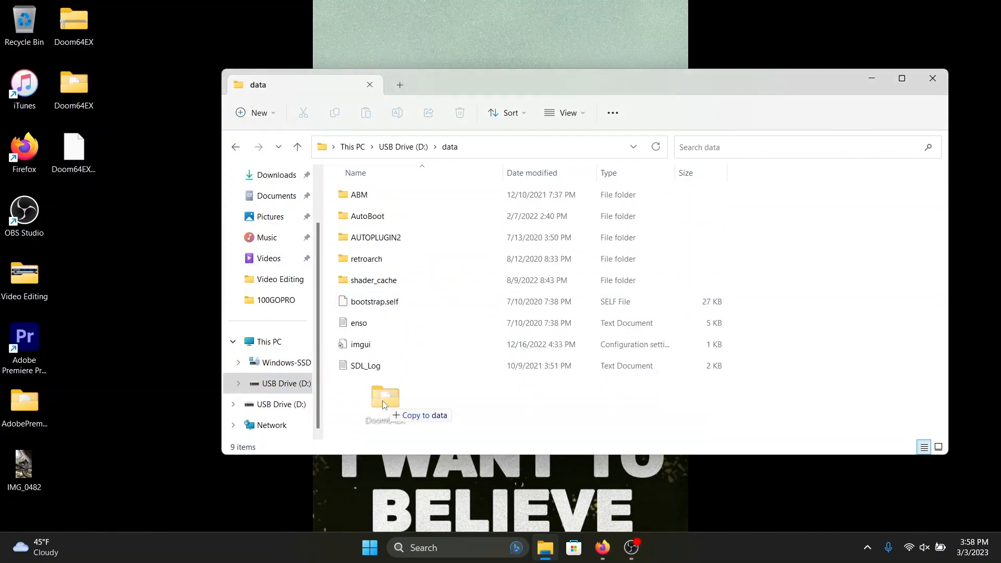
{"action": "left_click_drag", "start_coordinate": [383, 399], "coordinate": [383, 402]}
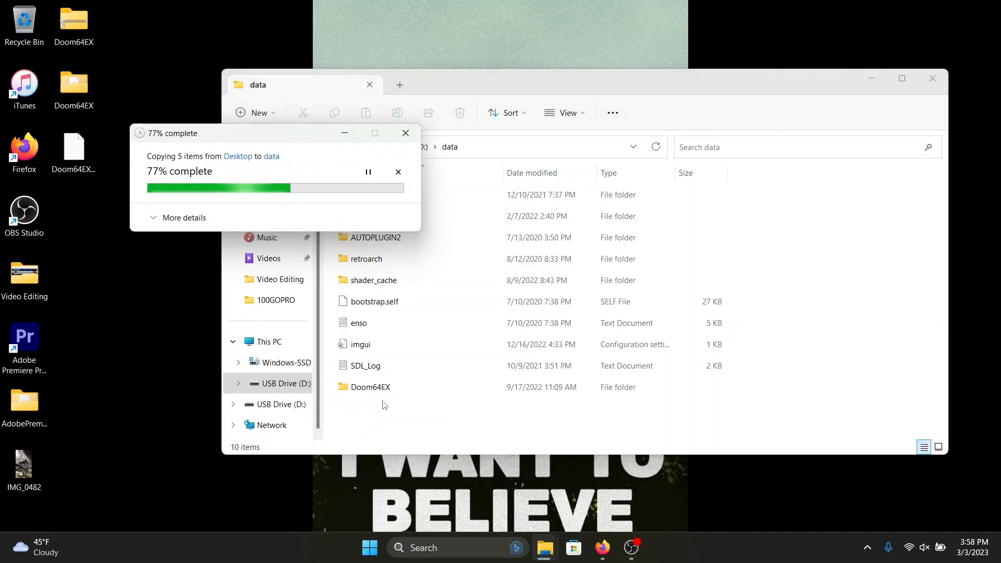
{"action": "left_click", "coordinate": [370, 387]}
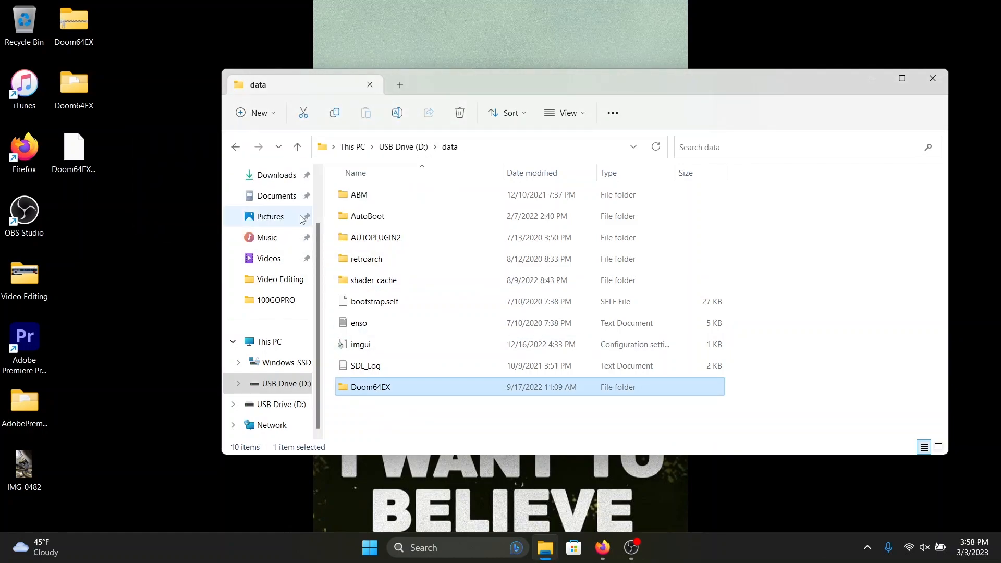
{"action": "left_click", "coordinate": [297, 146]}
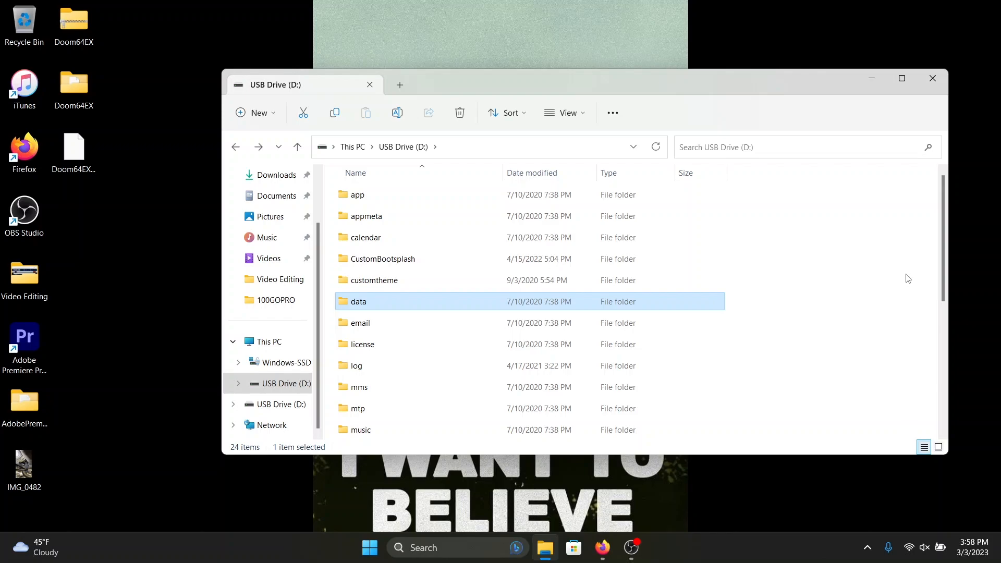
- Scroll to and open the empty vpk folder on USB Drive (D:)
{"action": "scroll", "scroll_direction": "down", "scroll_amount": 3}
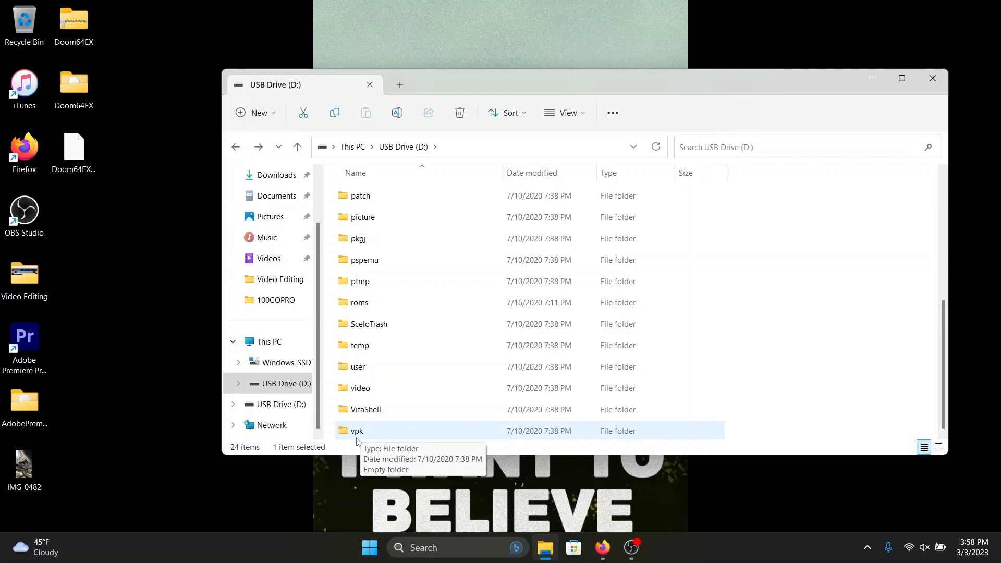
{"action": "double_click", "coordinate": [357, 430]}
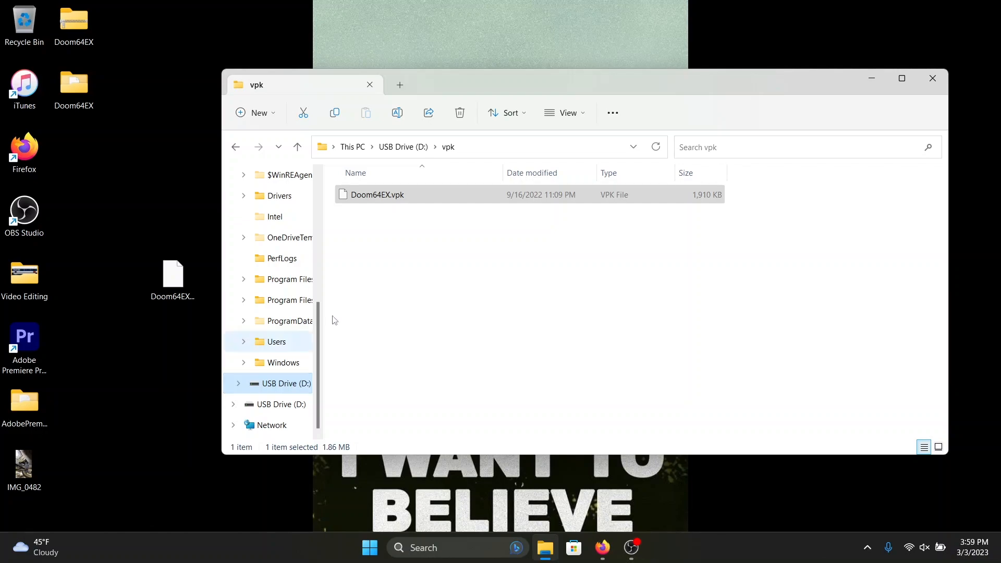
{"action": "mouse_move", "coordinate": [792, 125]}
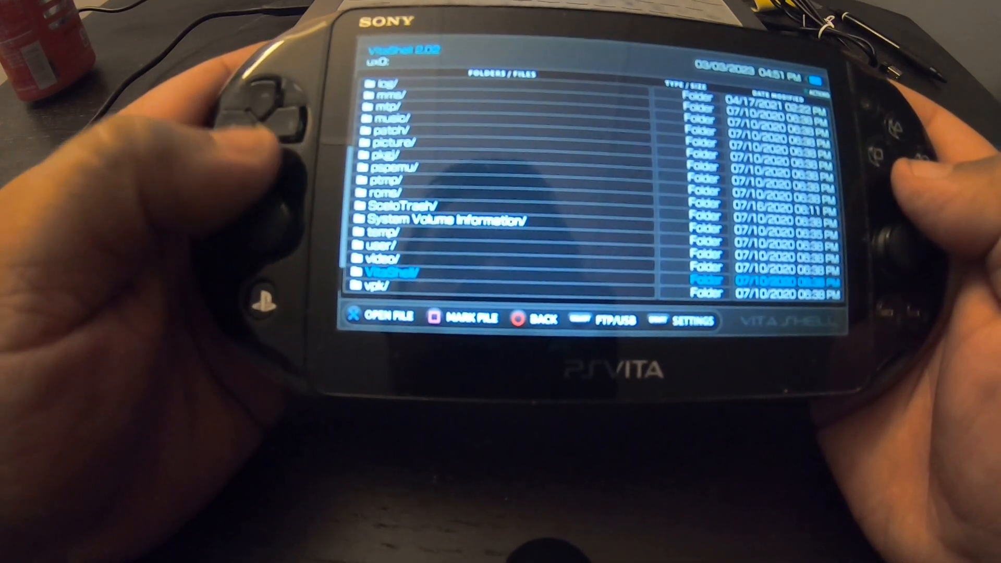
- Scroll the VitaShell ux0: list down to the vpk folder
{"action": "scroll", "scroll_direction": "down", "scroll_amount": 3}
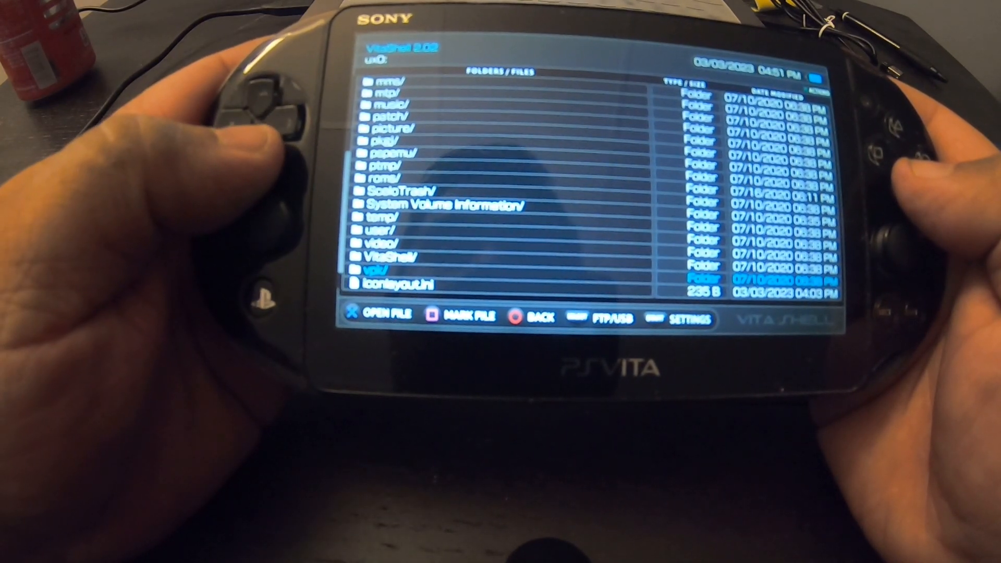